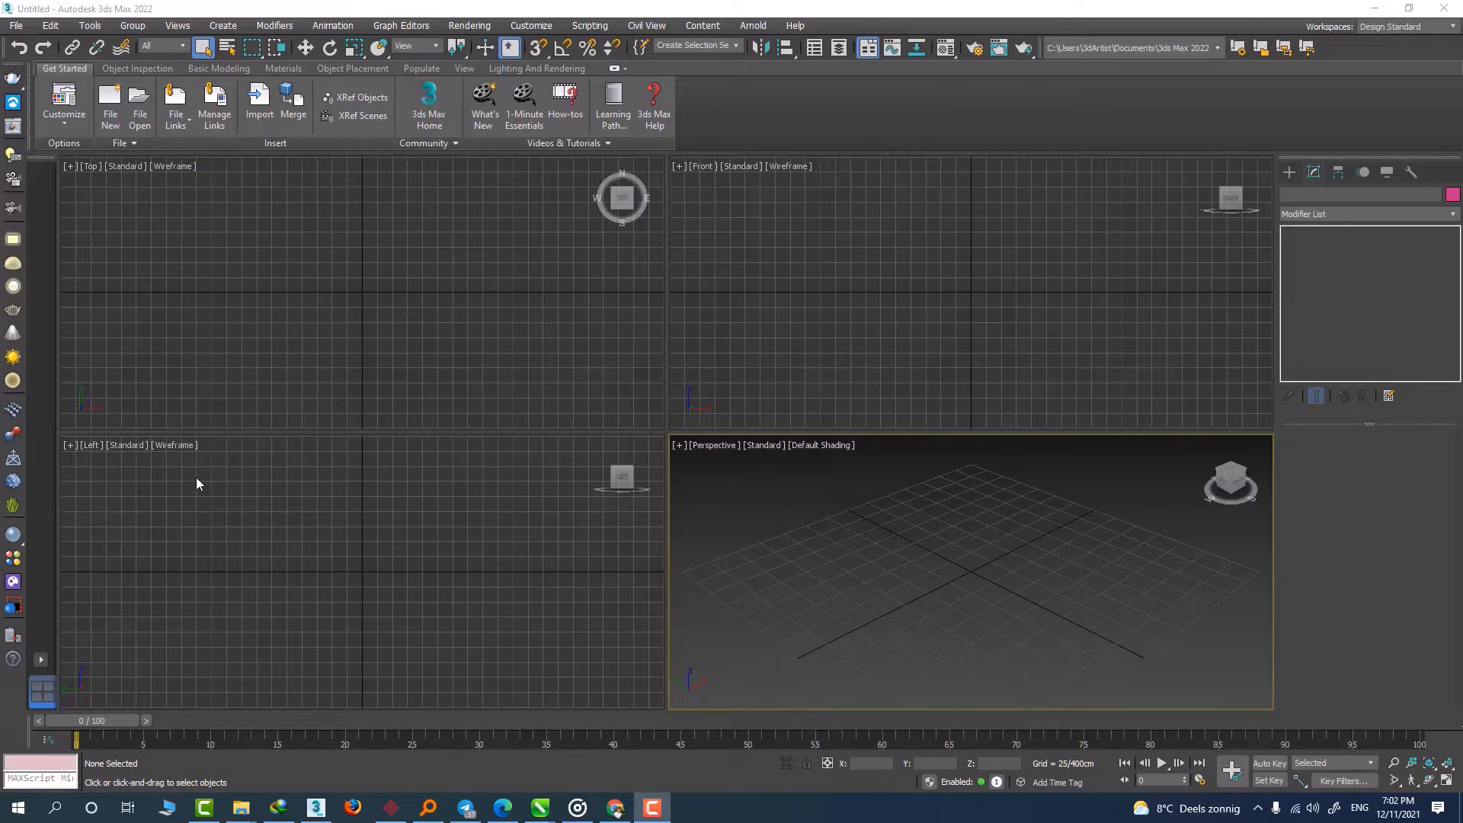
# Create a box primitive with length 10 cm and width 85 cm.
pyautogui.click(1288, 172)
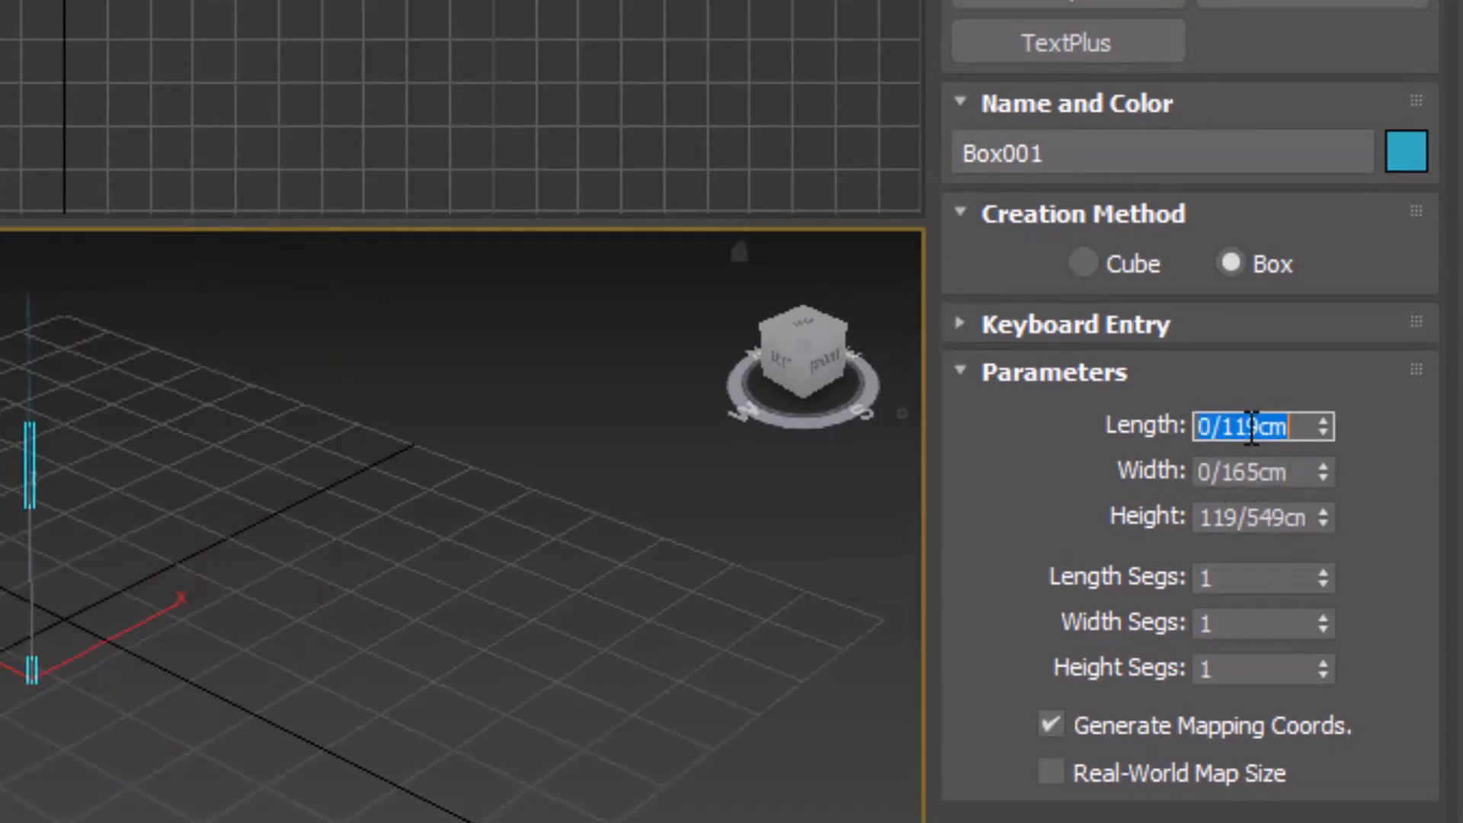
pyautogui.write('10')
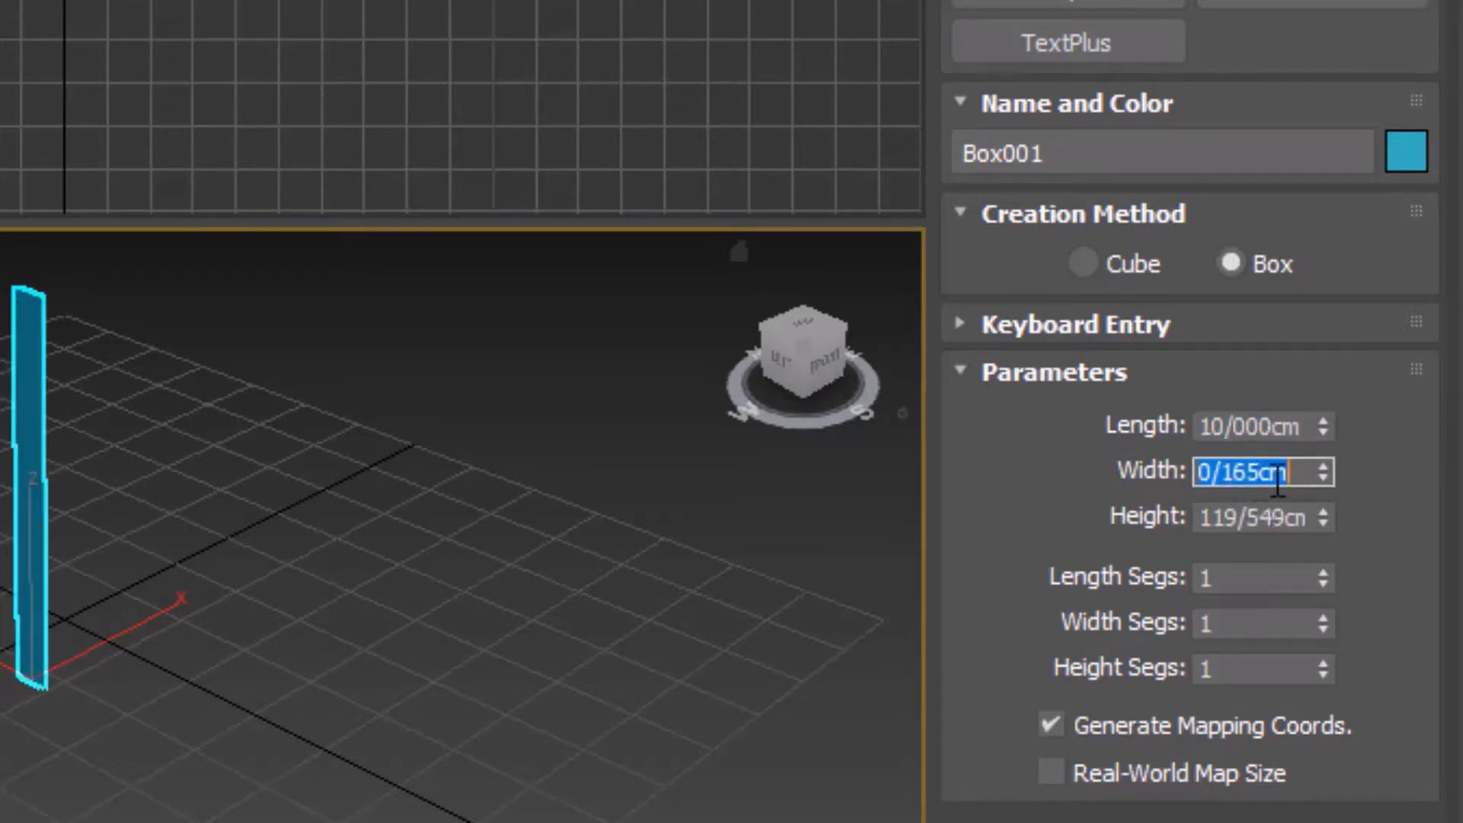
pyautogui.write('85/000cm')
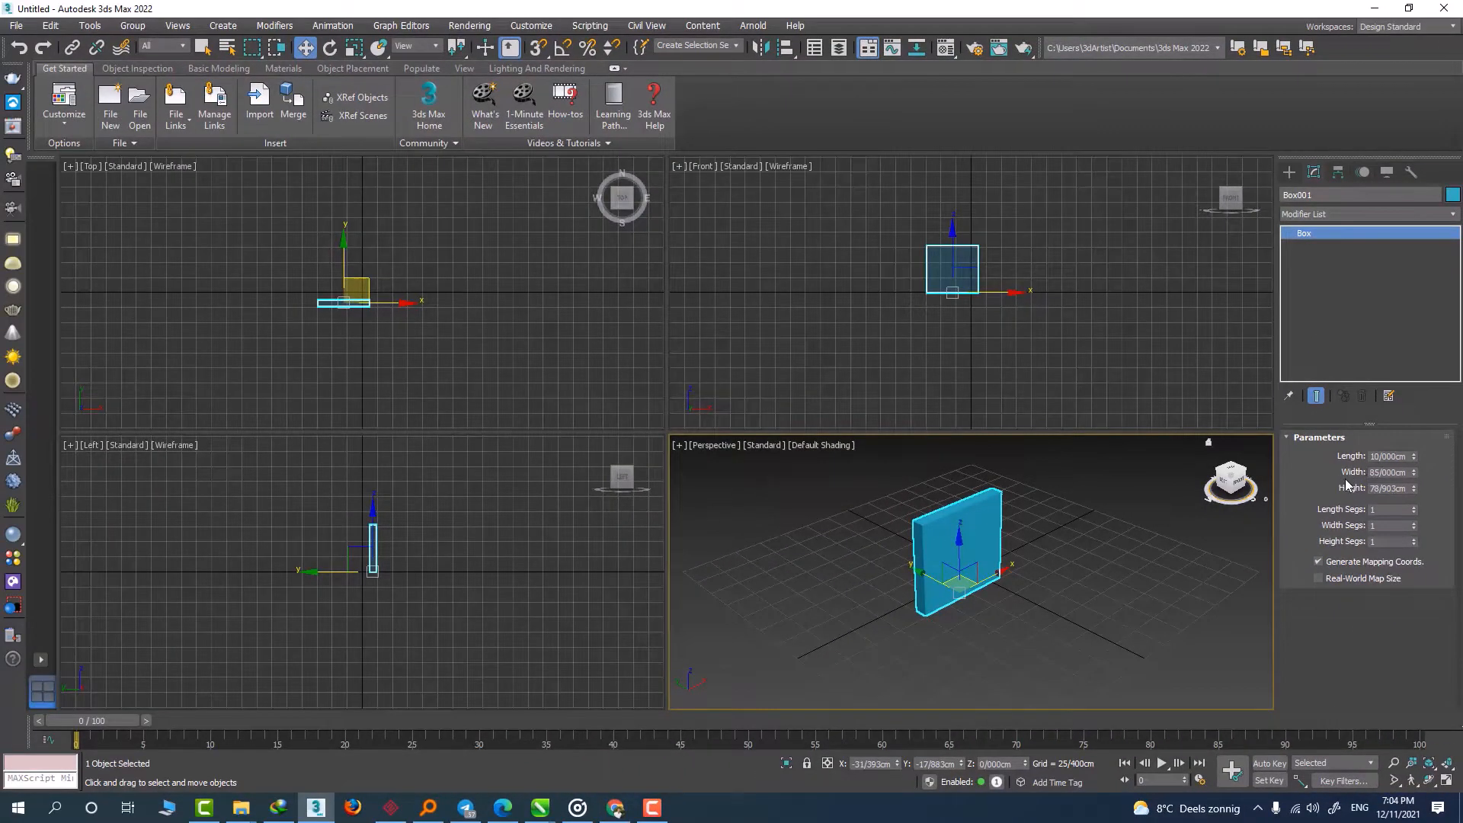
# Delete the test box, then search 'co' in Start to reach Control Panel.
pyautogui.press('Delete')
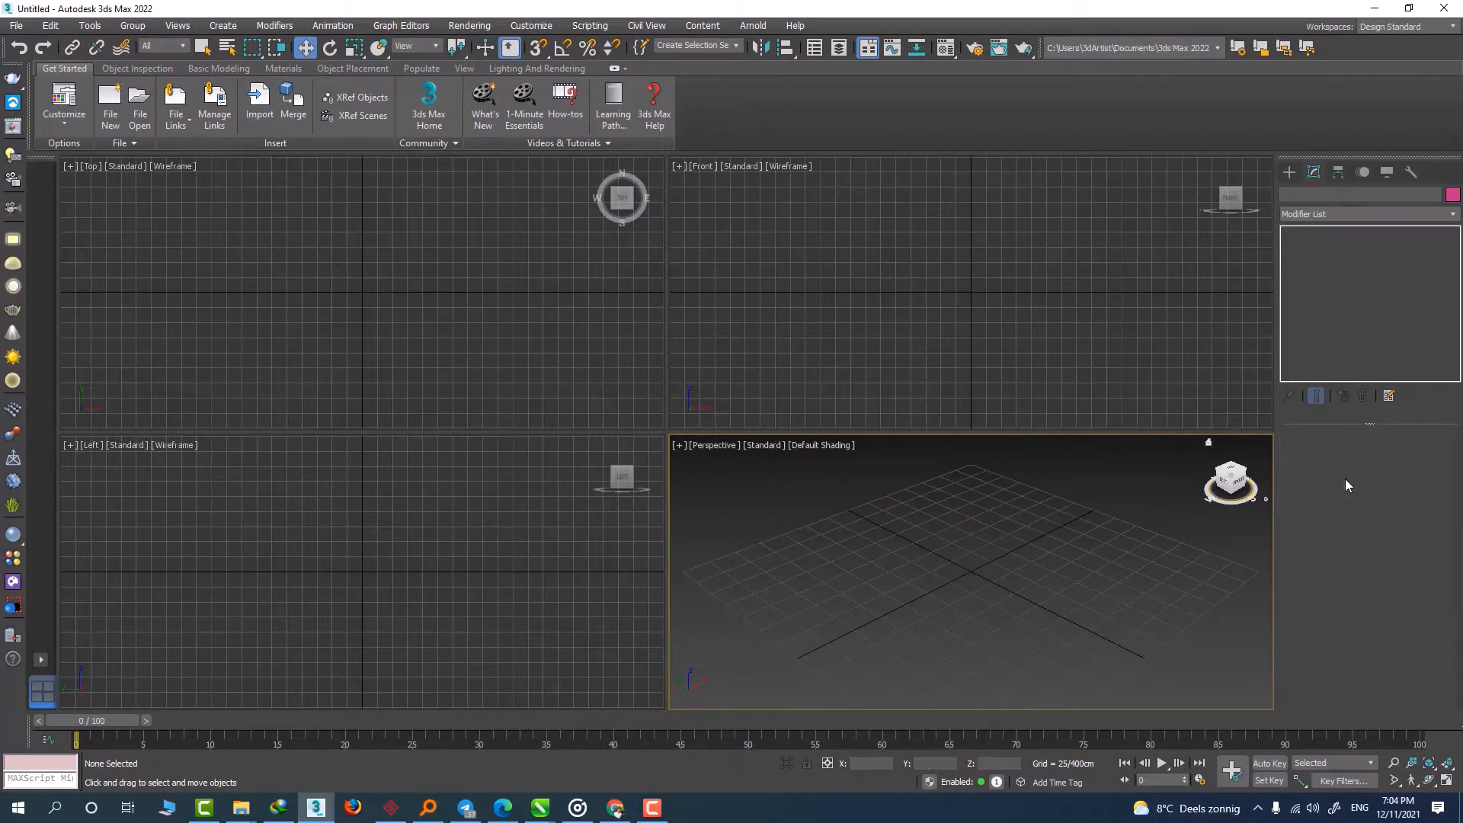
pyautogui.click(17, 807)
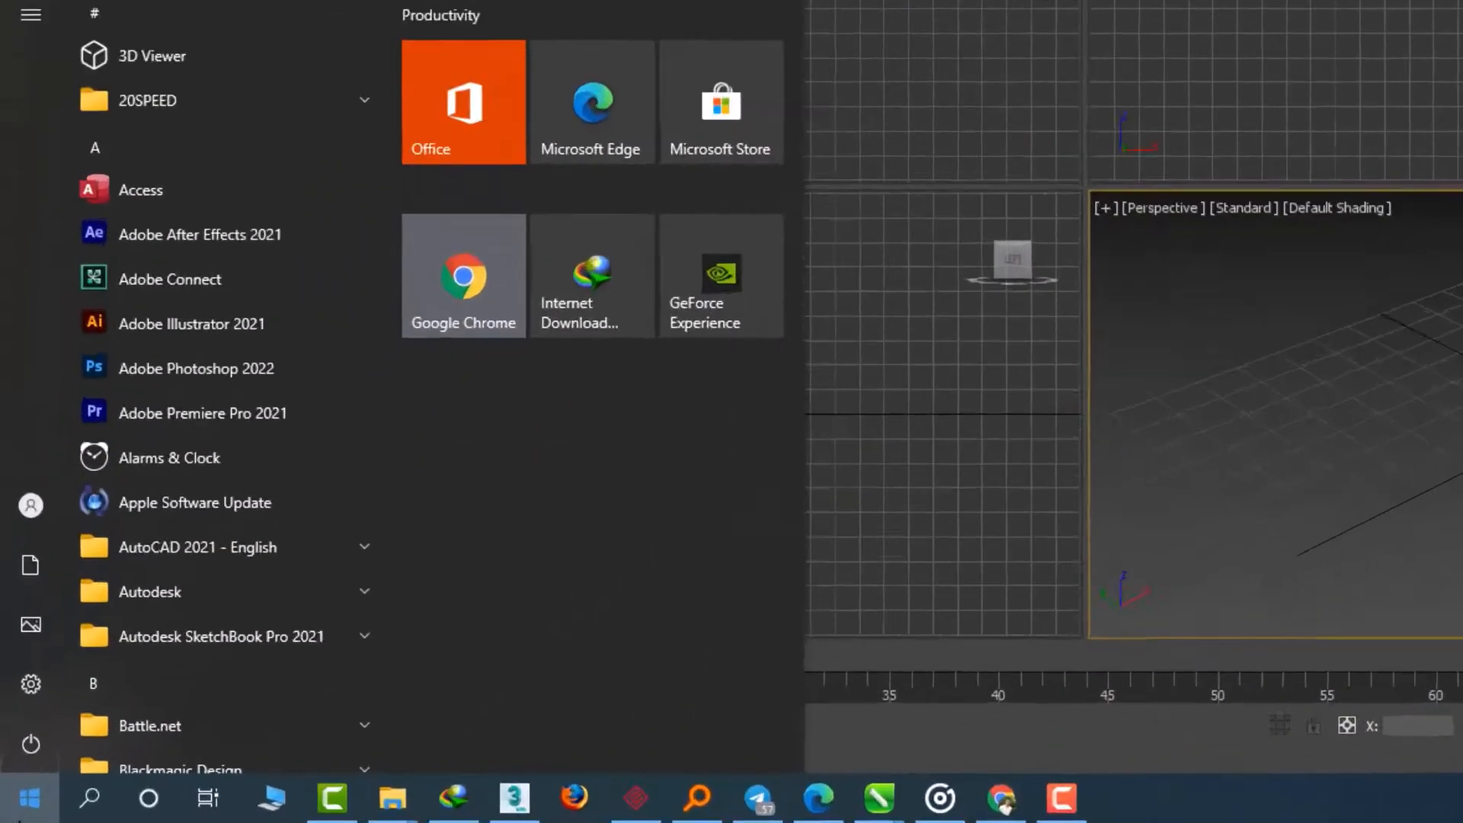
pyautogui.write('co')
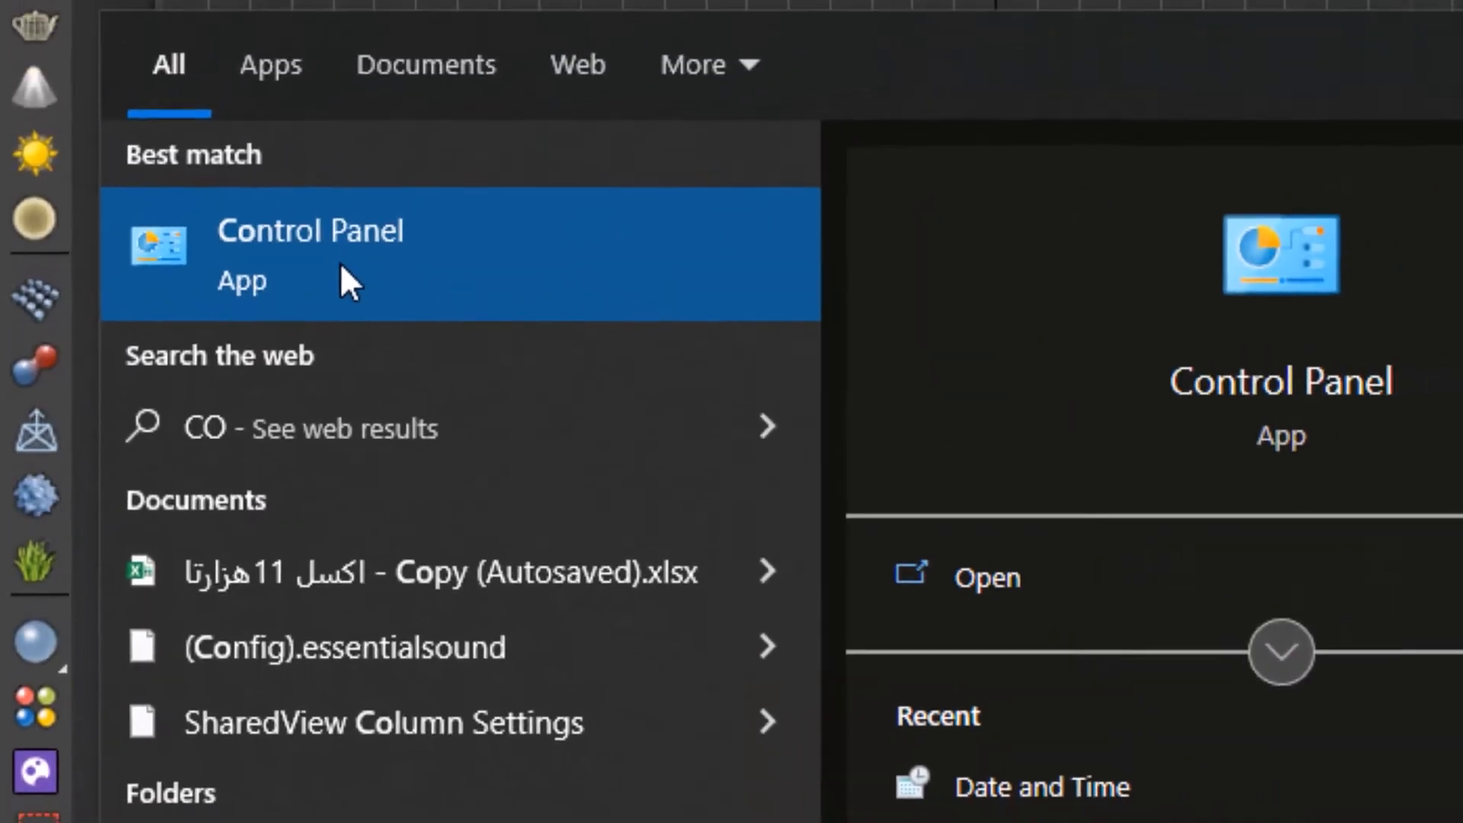
pyautogui.click(310, 243)
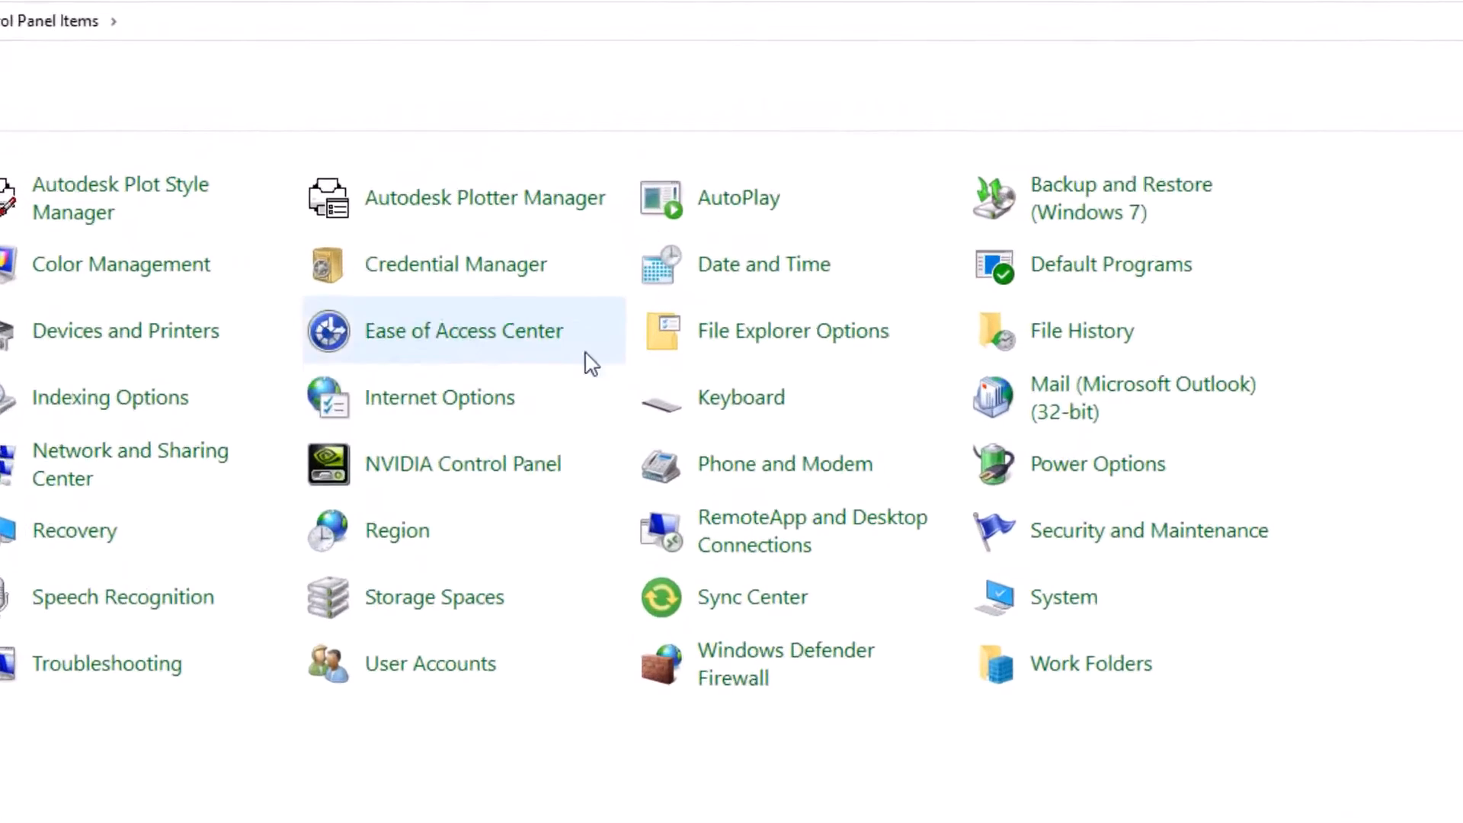
pyautogui.moveTo(893, 379)
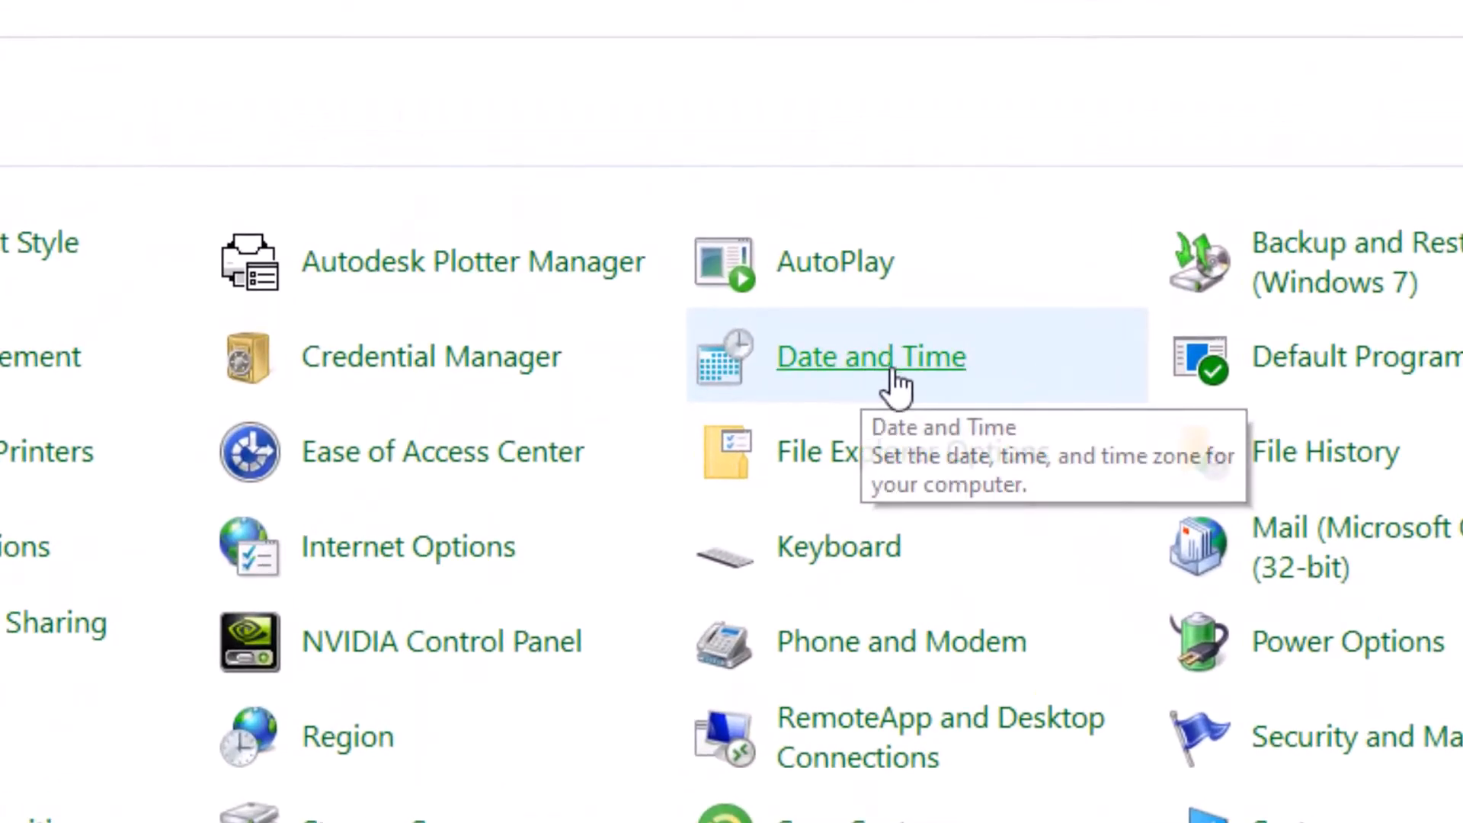
# Open Date and Time, then the change date and time settings.
pyautogui.click(871, 357)
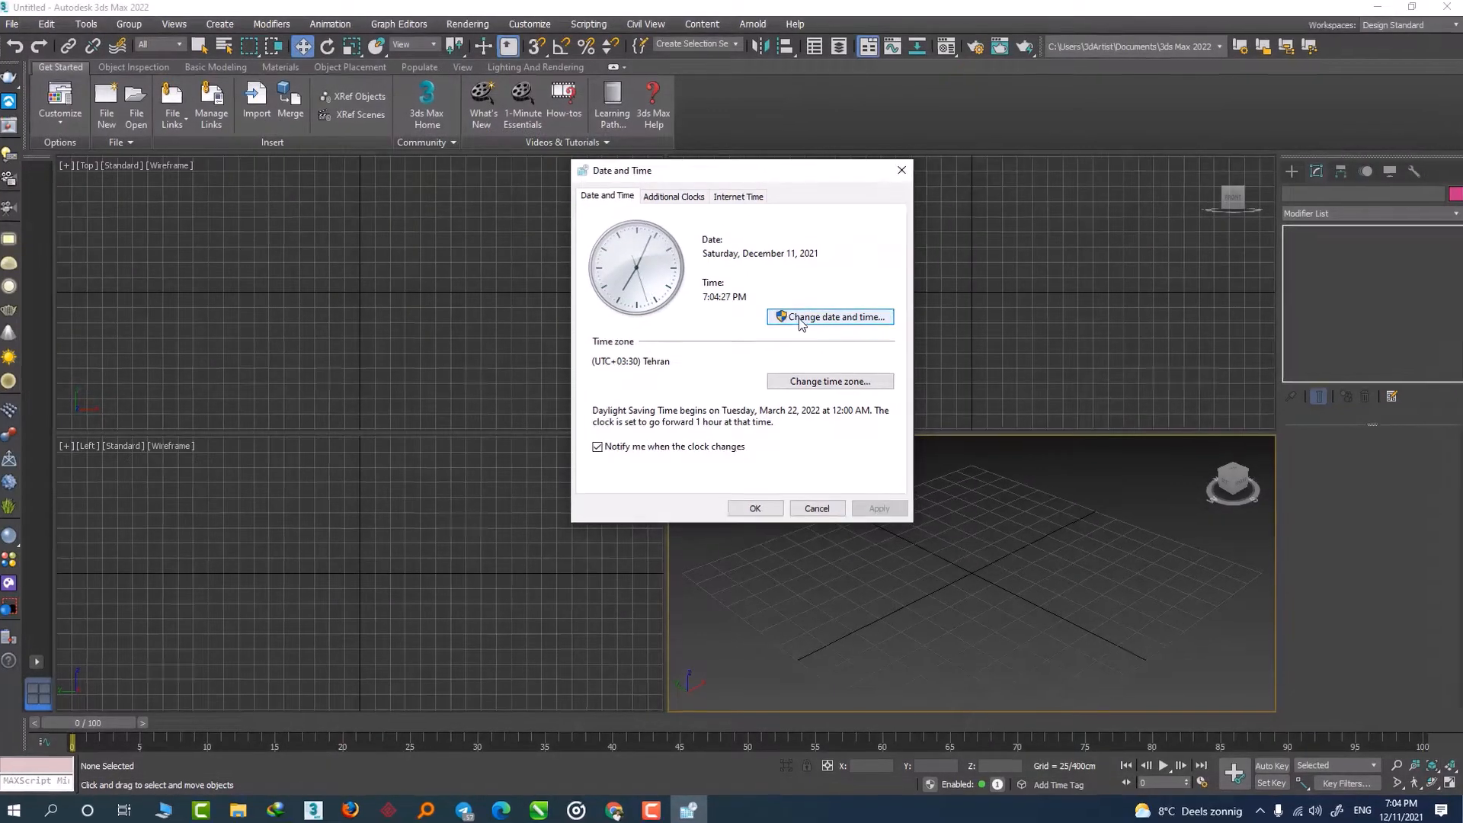
pyautogui.click(830, 317)
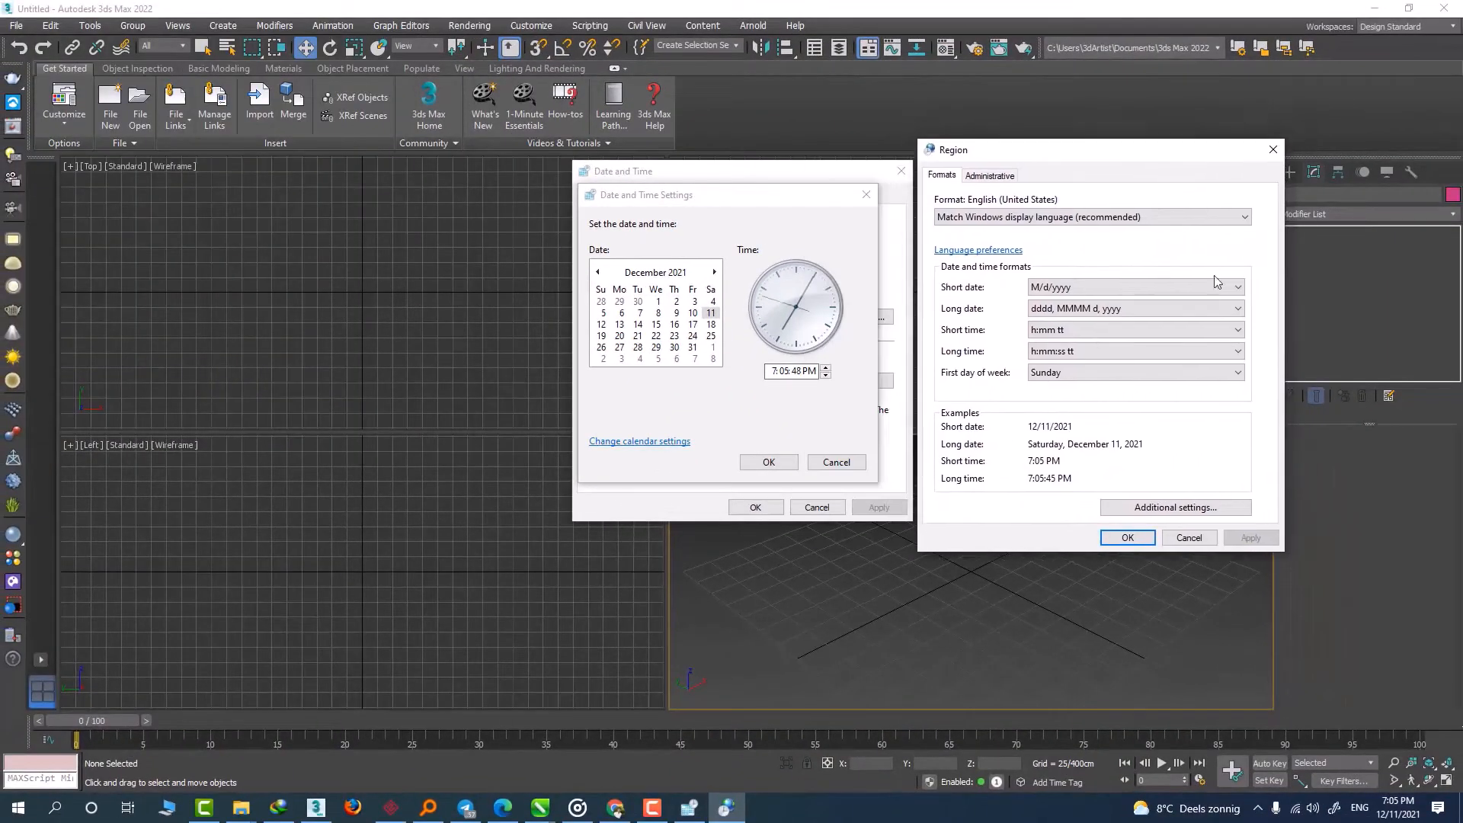
pyautogui.moveTo(1189, 469)
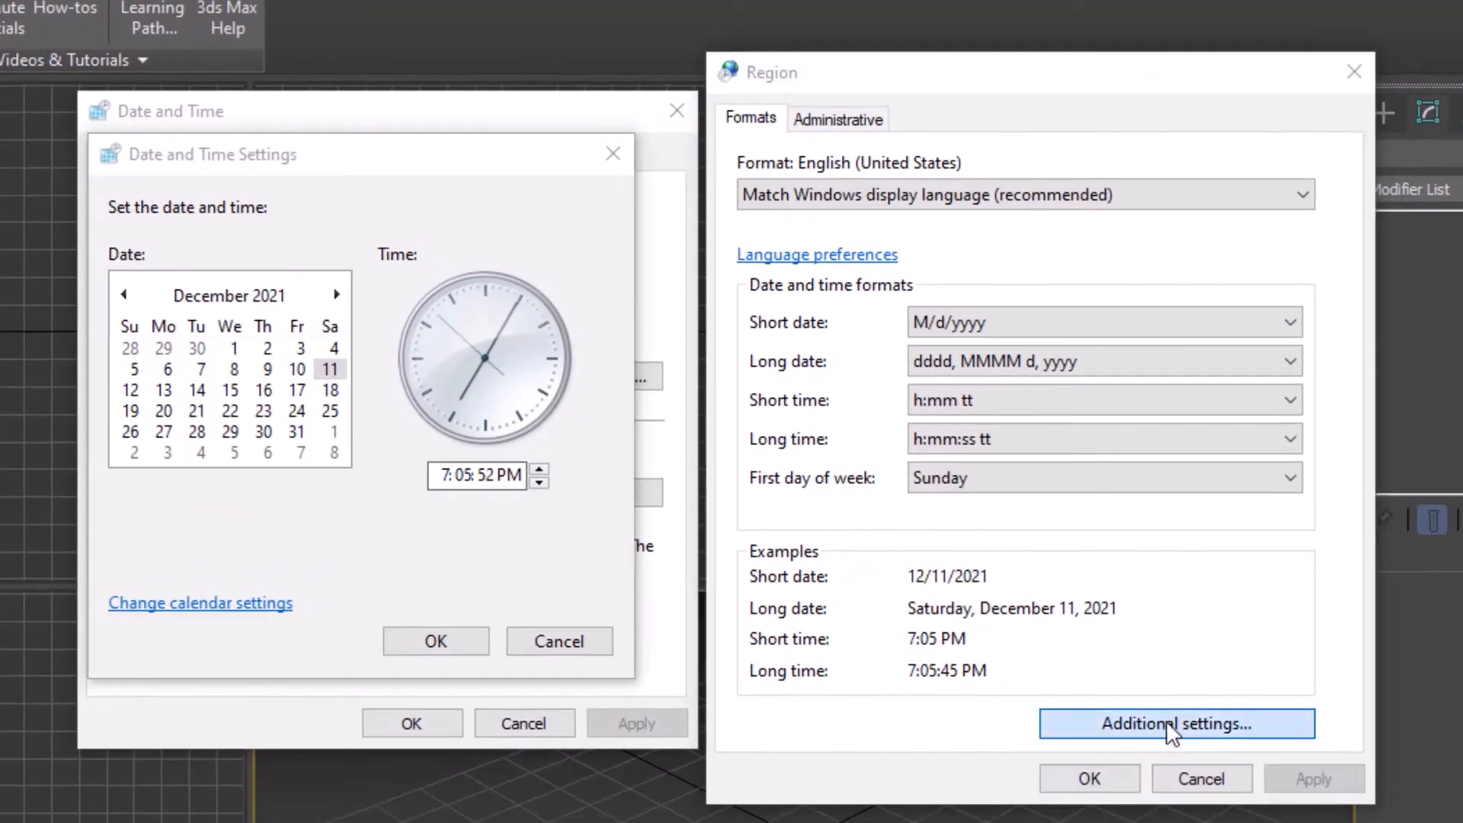
# In Additional settings, set the number decimal symbol to a period '.'.
pyautogui.click(1177, 723)
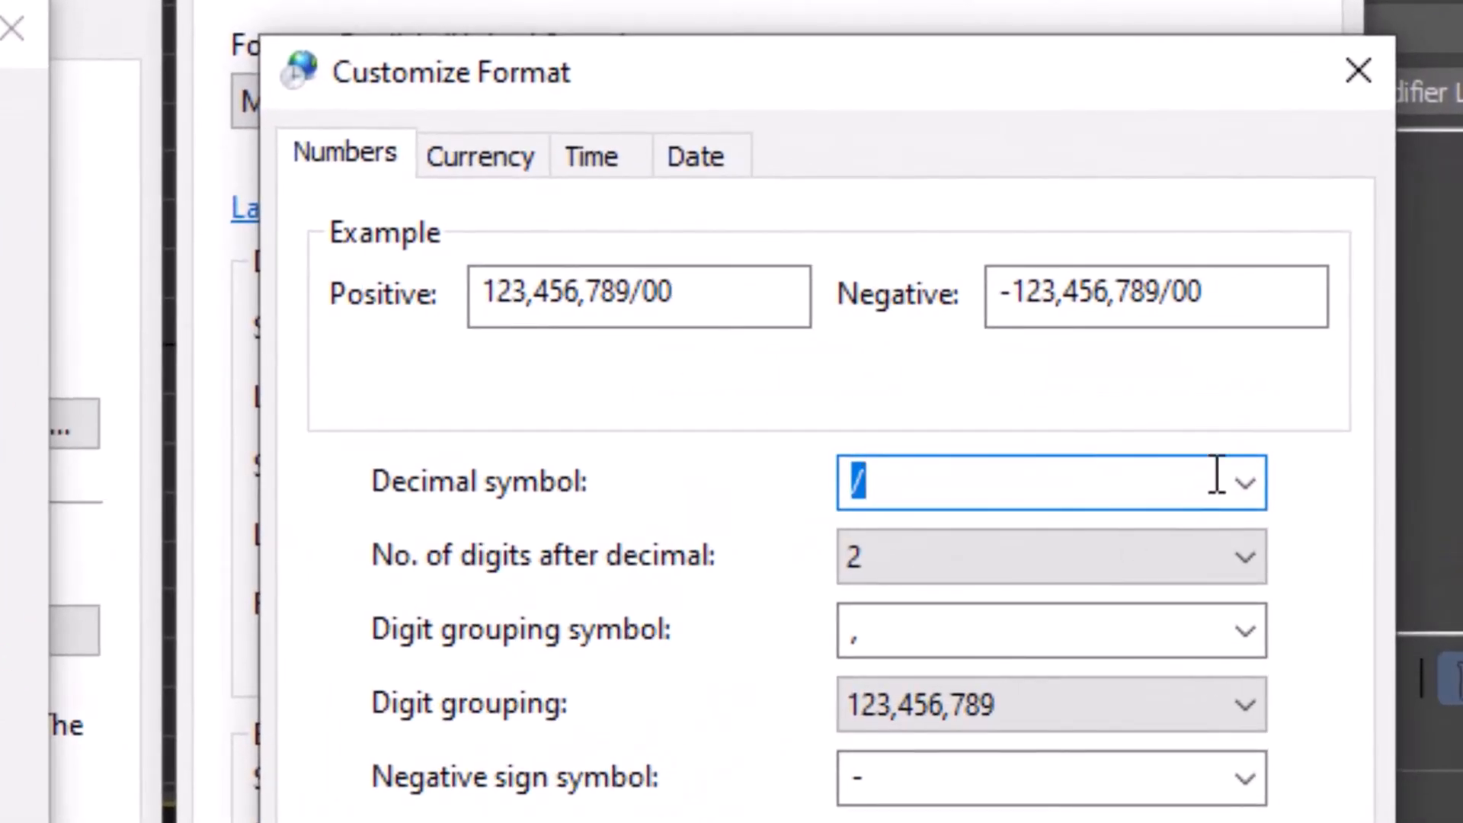
pyautogui.click(1246, 482)
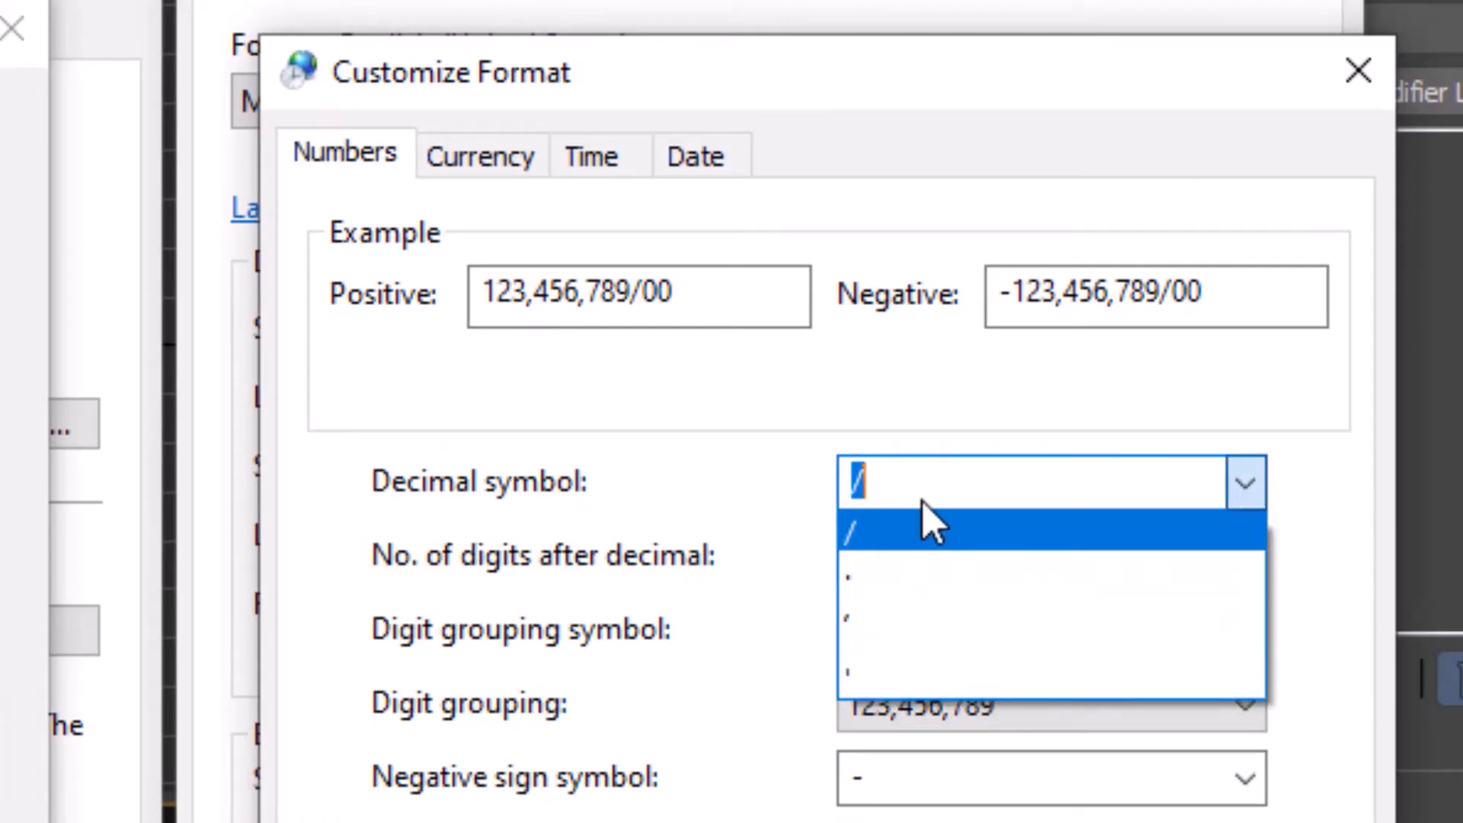
pyautogui.click(874, 531)
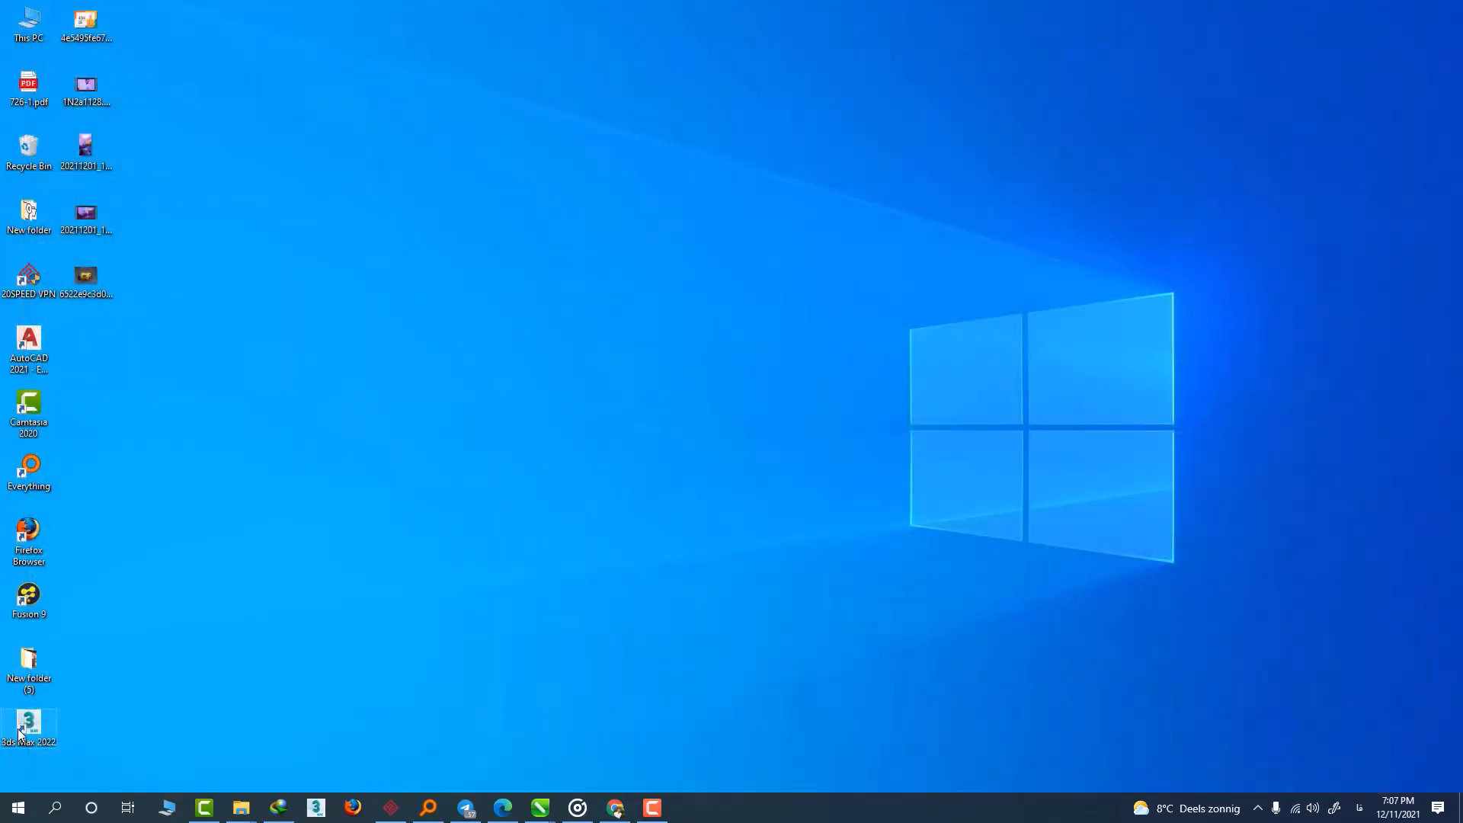
# Relaunch 3ds Max 2022 from its desktop shortcut.
pyautogui.doubleClick(28, 724)
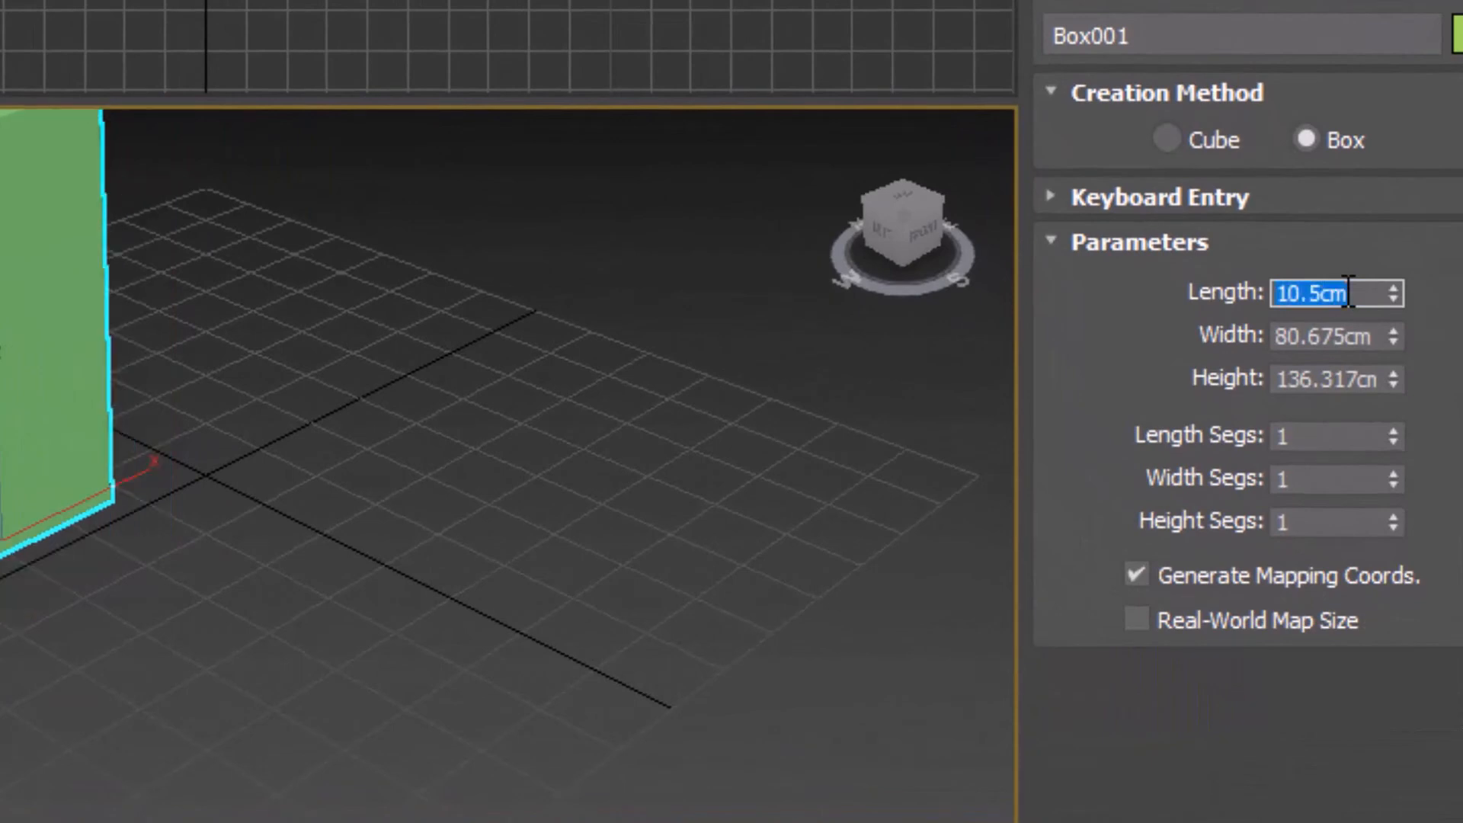
pyautogui.moveTo(657, 352)
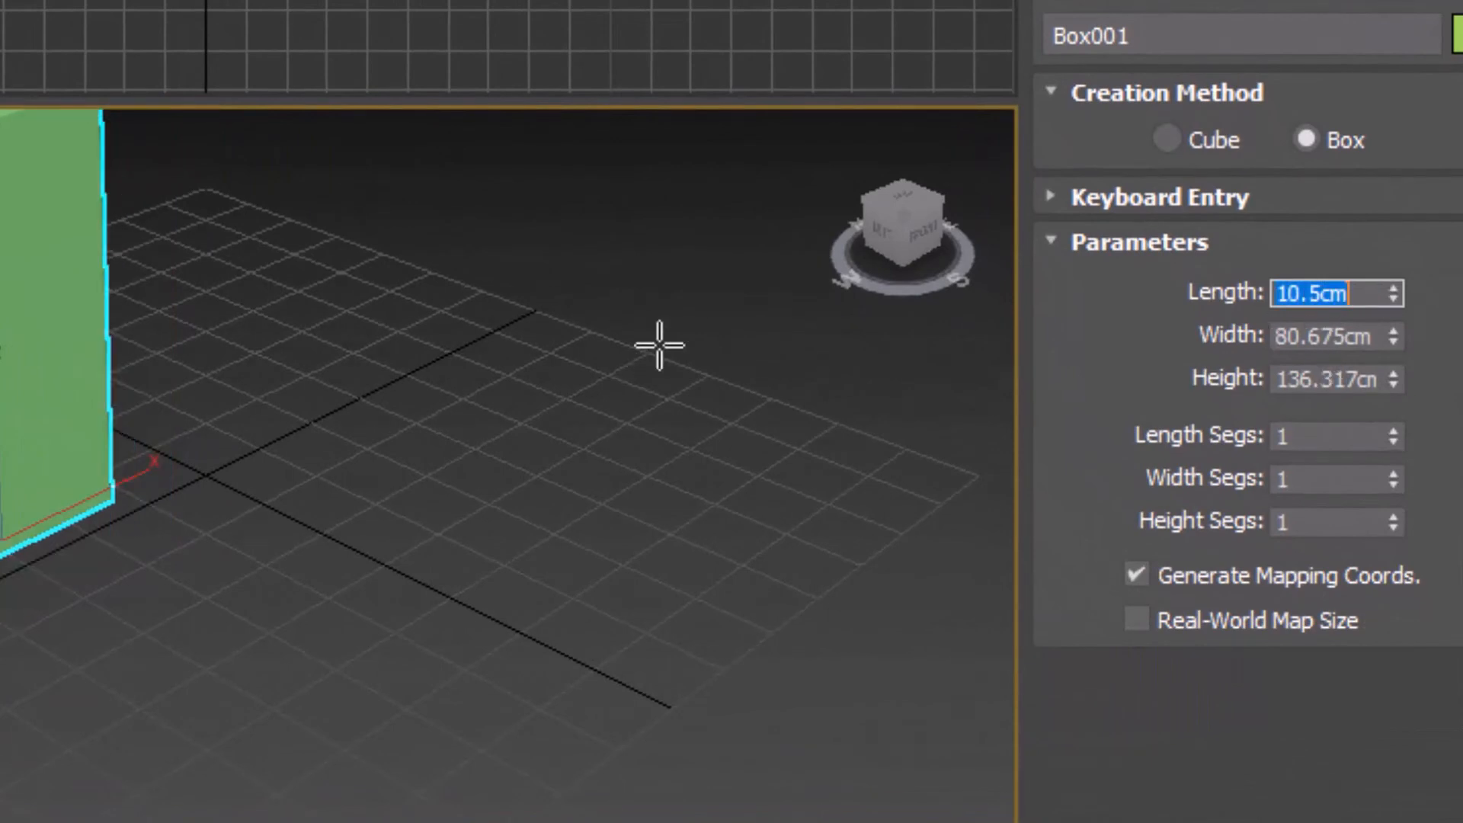